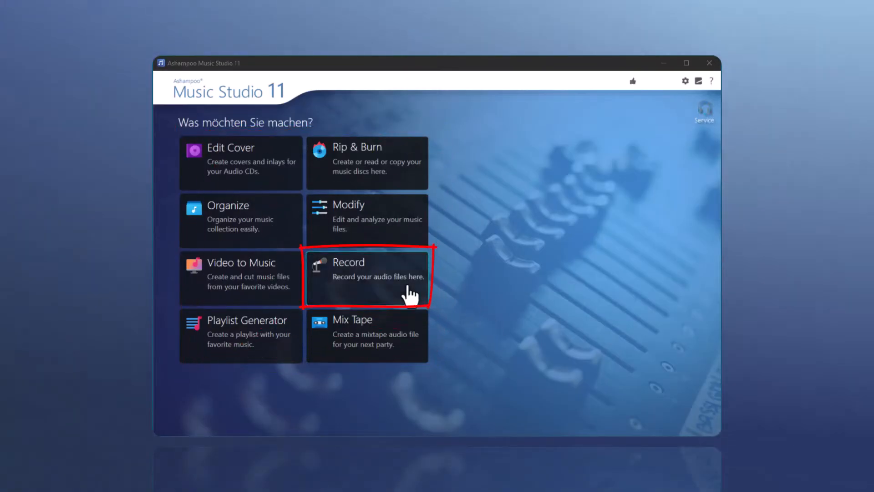
Go from the start screen through Record to the Apps & Audio recording page.
click(366, 278)
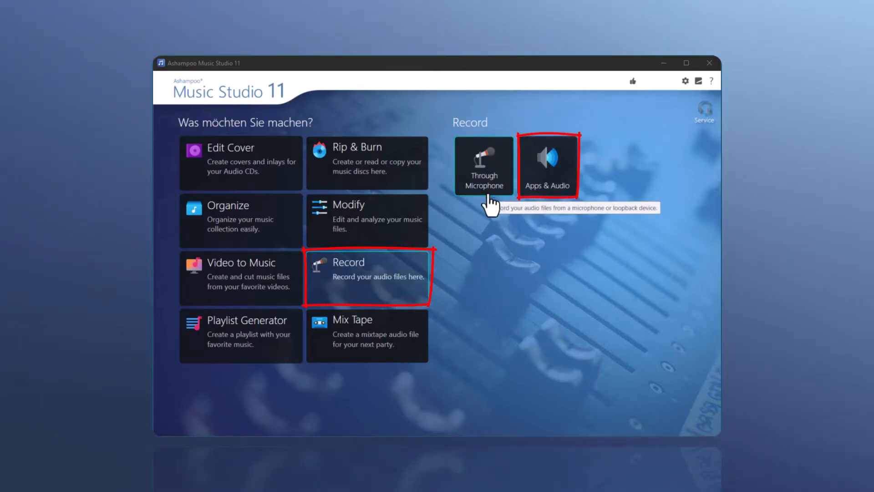
mouse_move(534, 222)
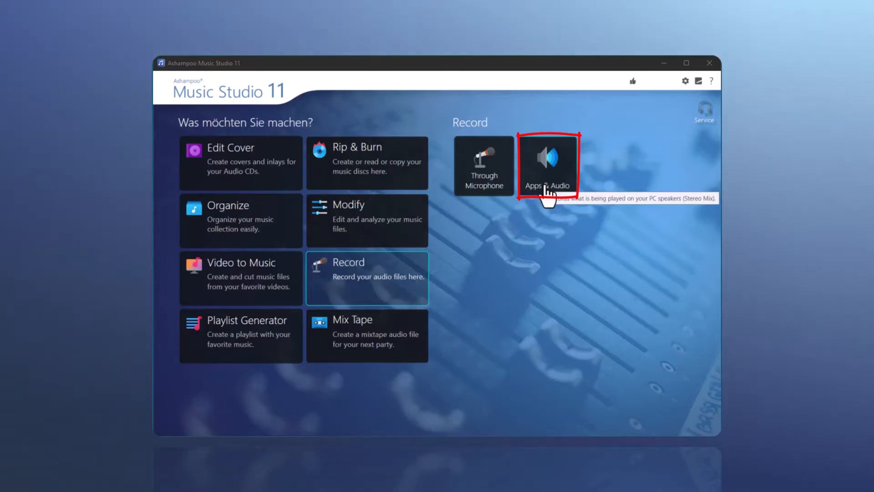
click(548, 165)
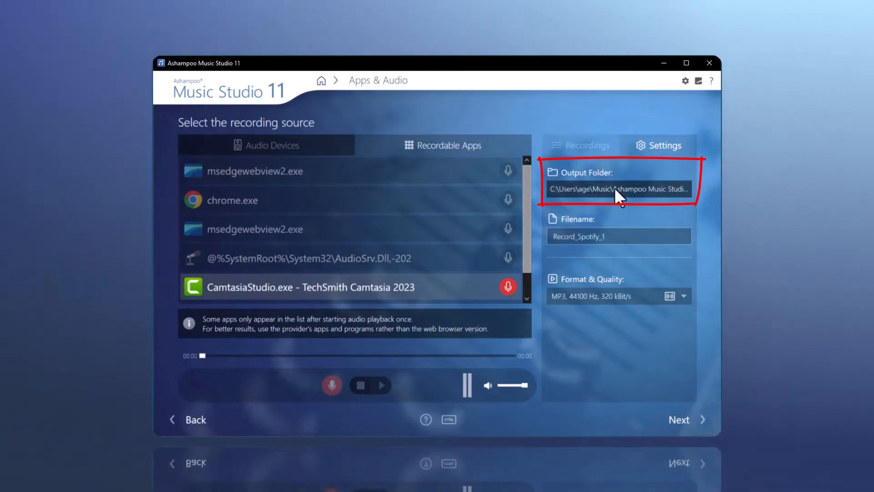
click(617, 189)
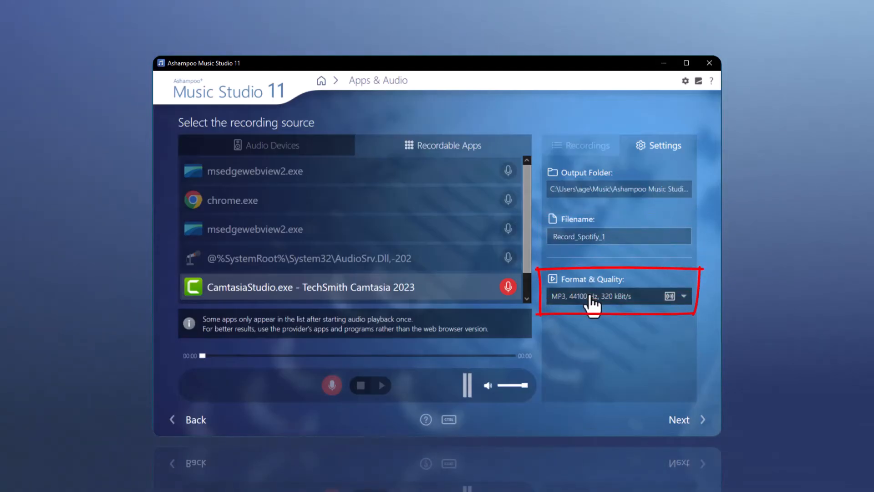
click(613, 295)
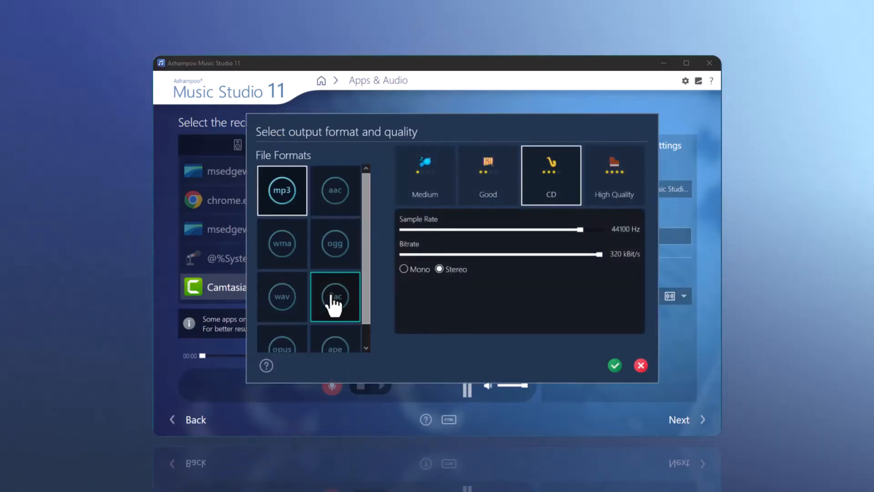
click(281, 296)
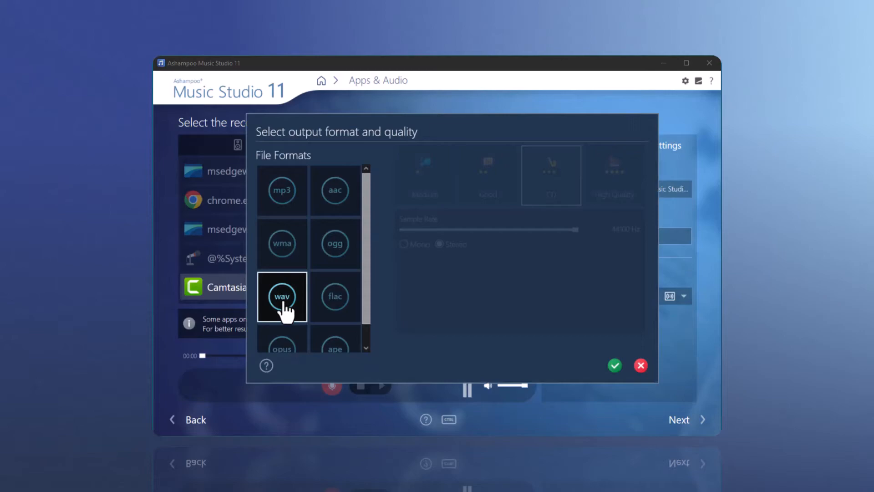
click(281, 191)
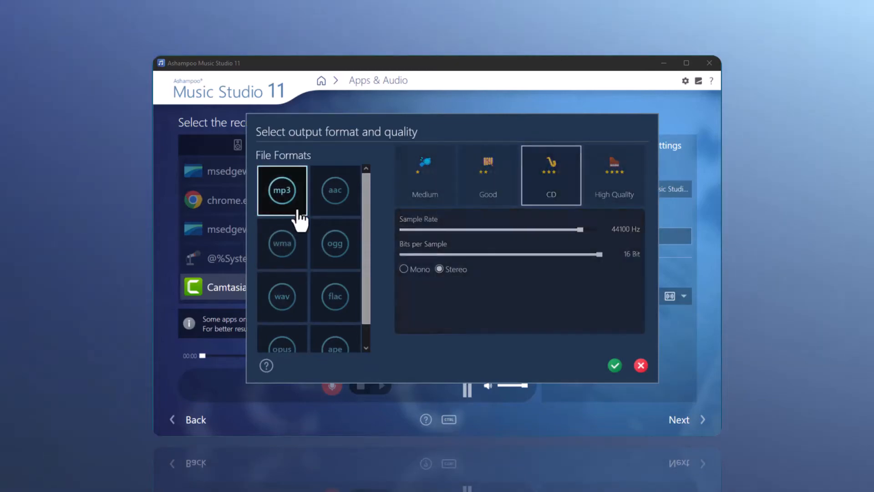
click(614, 365)
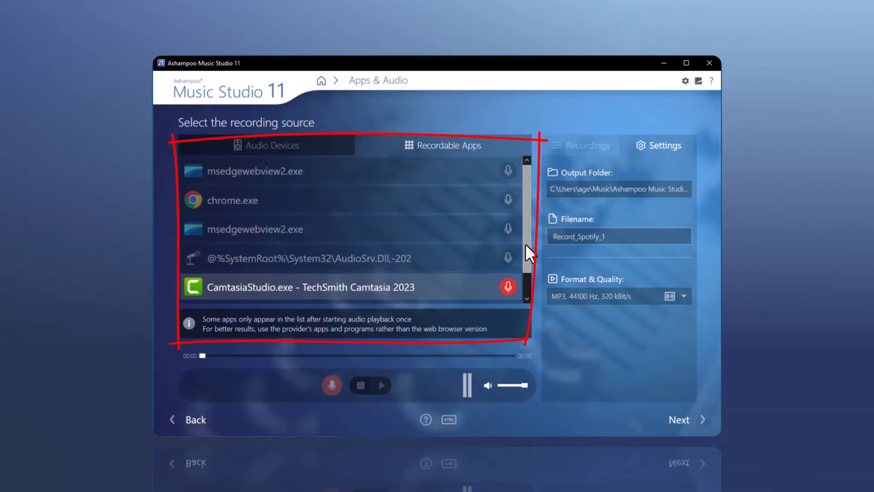
Scroll the Recordable Apps list until Spotify.exe - Spotify Free shows up.
scroll(down, 3)
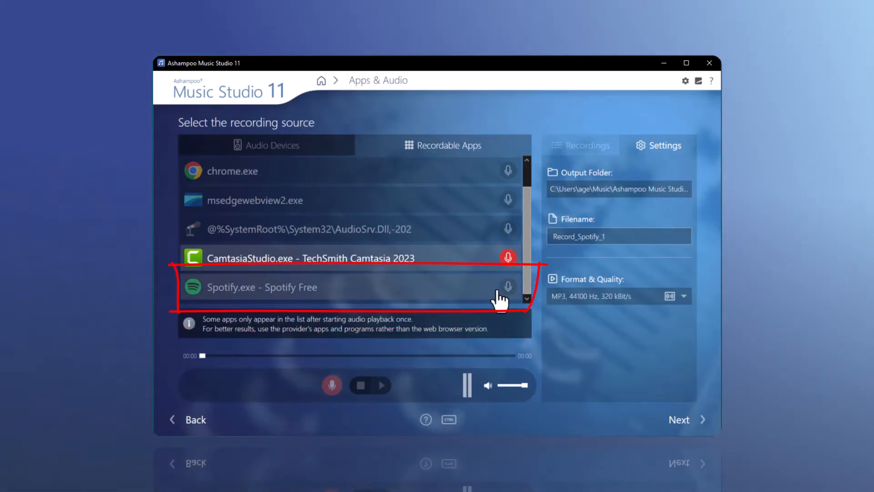
Choose Spotify.exe as the source and start a recording waiting for its sound.
click(506, 287)
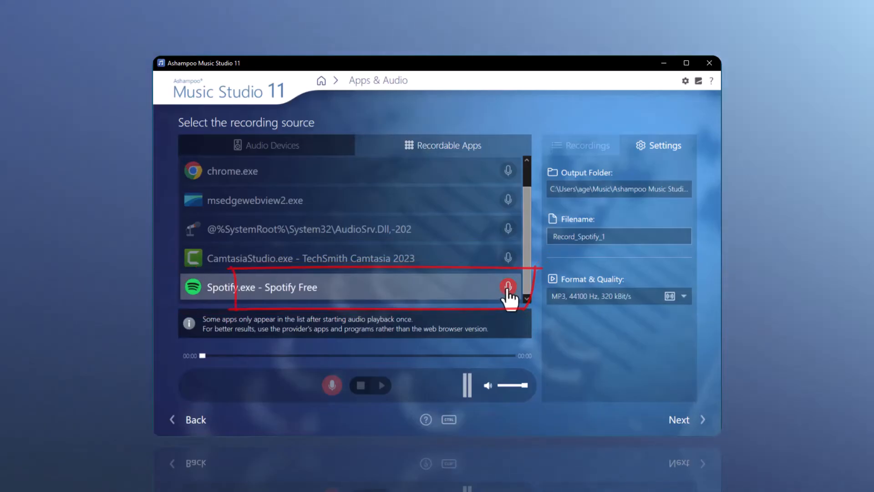
click(507, 287)
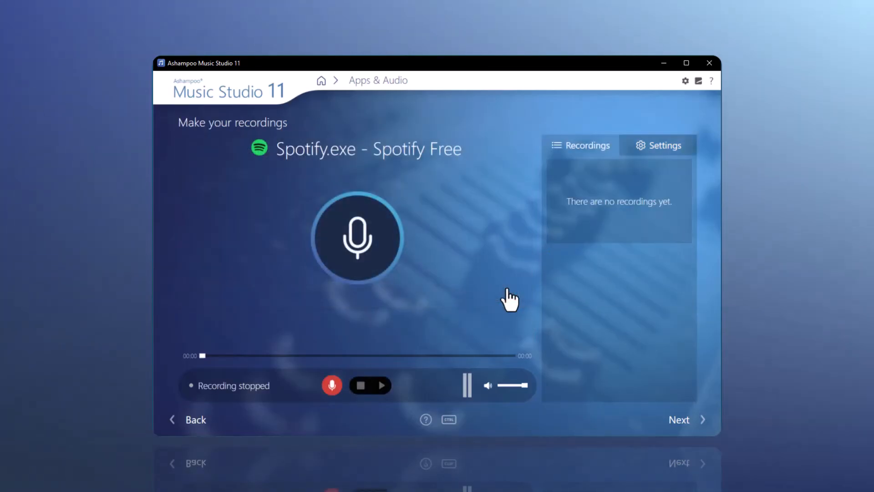
mouse_move(496, 284)
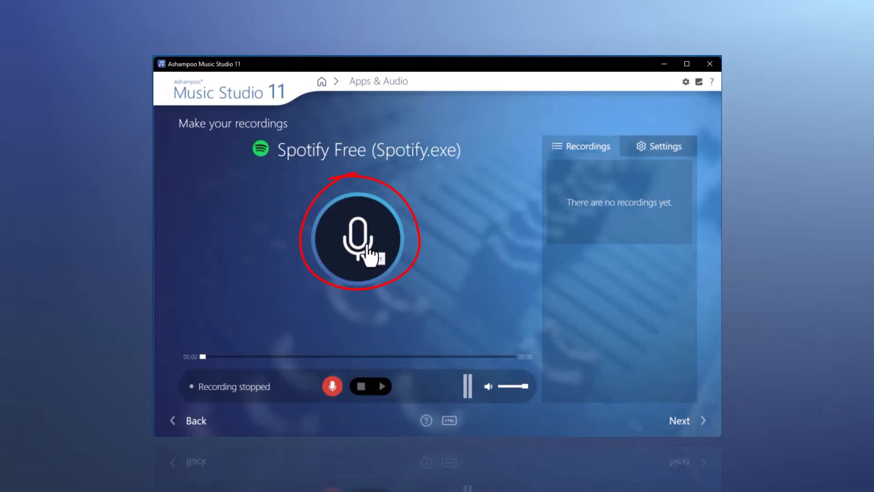
click(359, 238)
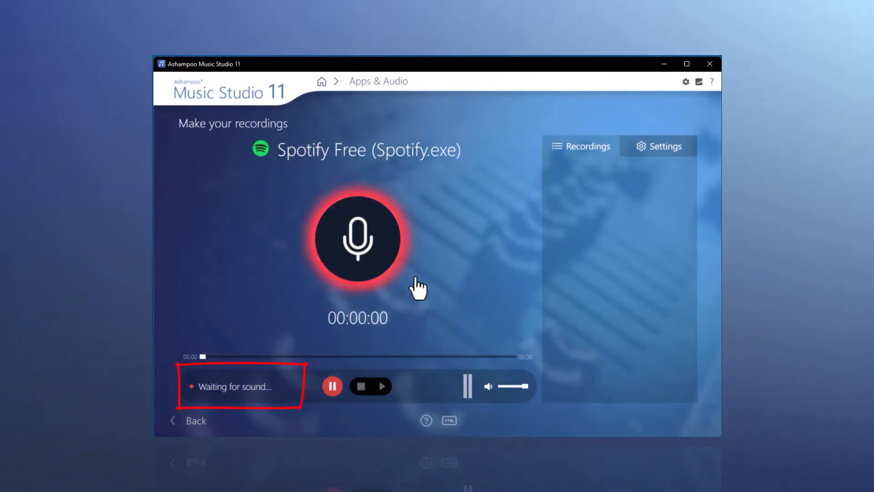
mouse_move(597, 431)
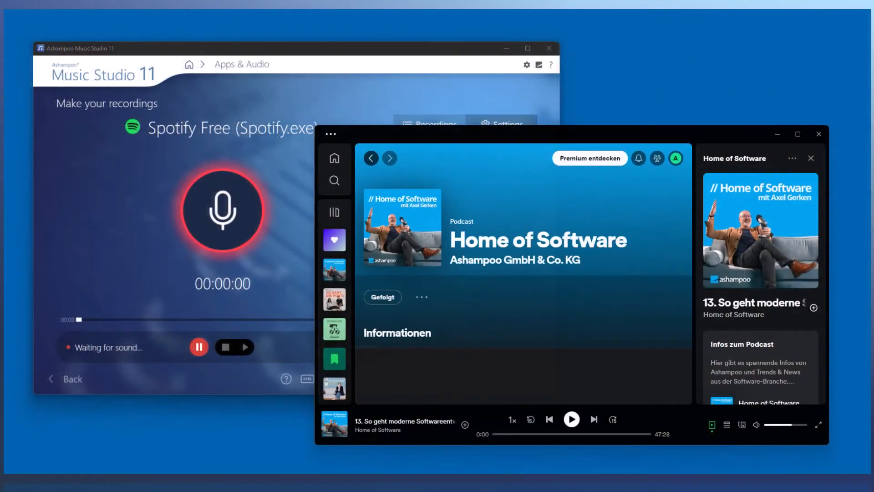
Play the podcast episode in Spotify, capture about 23 seconds, then stop and save the recording.
click(571, 419)
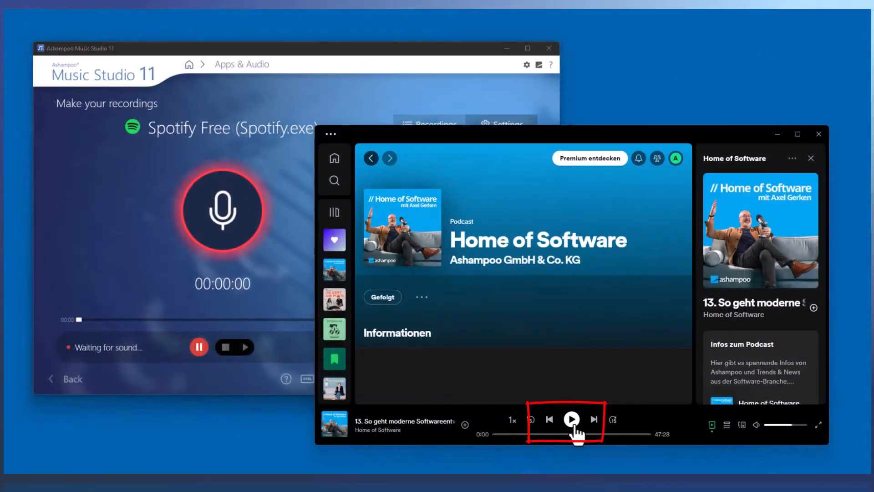
click(570, 418)
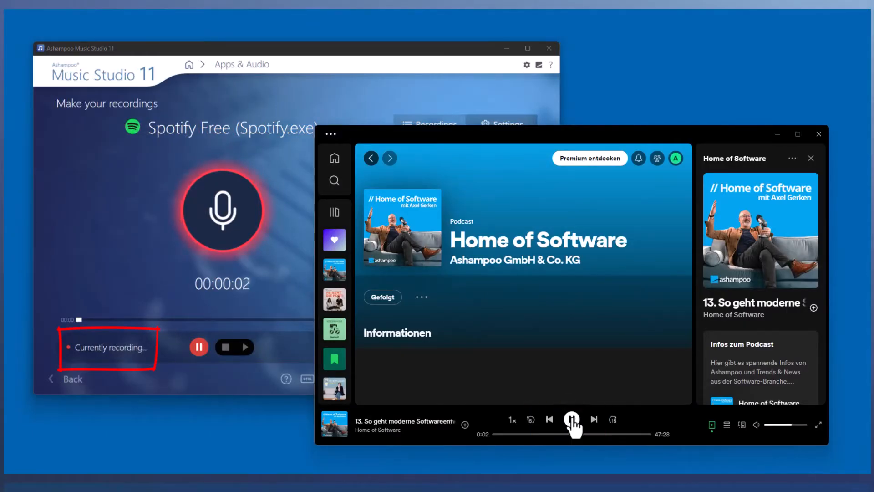
click(571, 419)
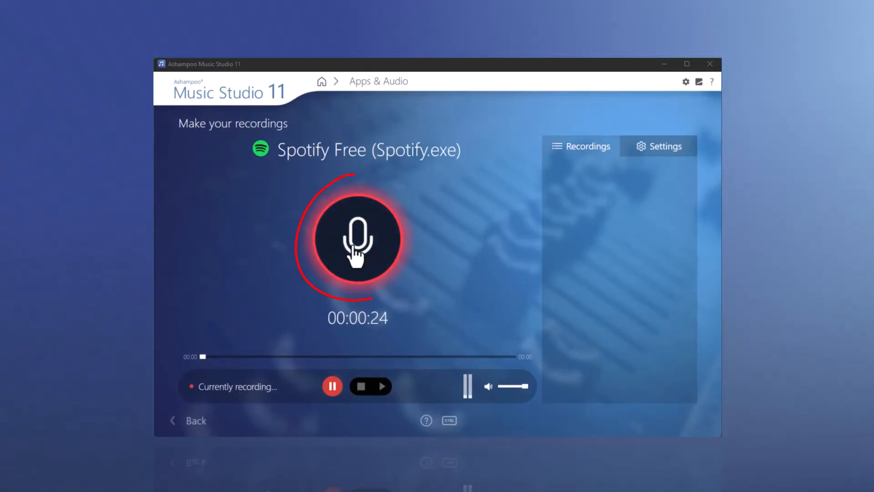
click(361, 386)
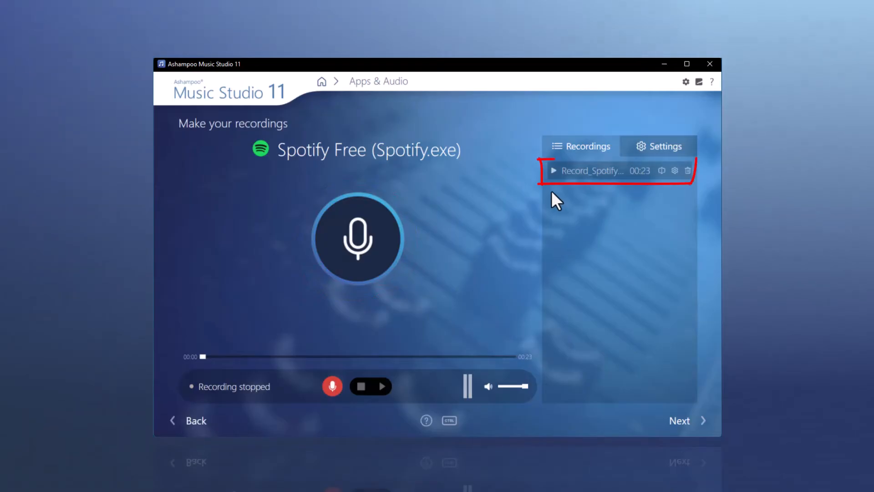
Play back the new Spotify recording and bring up its rename prompt showing Record_Spotify_1.mp3.
click(553, 170)
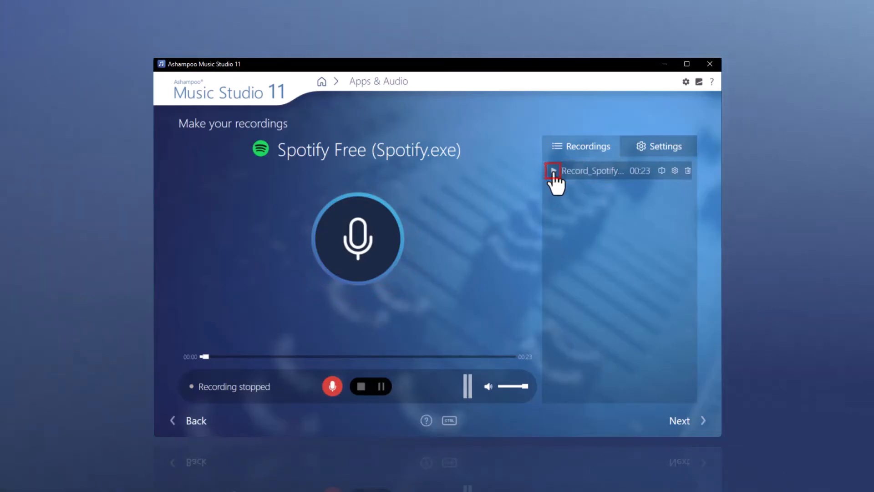
click(554, 170)
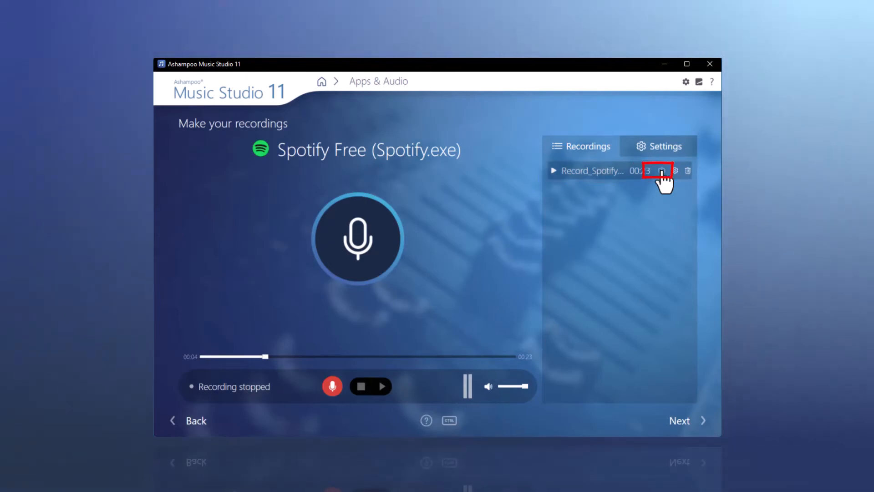
click(663, 171)
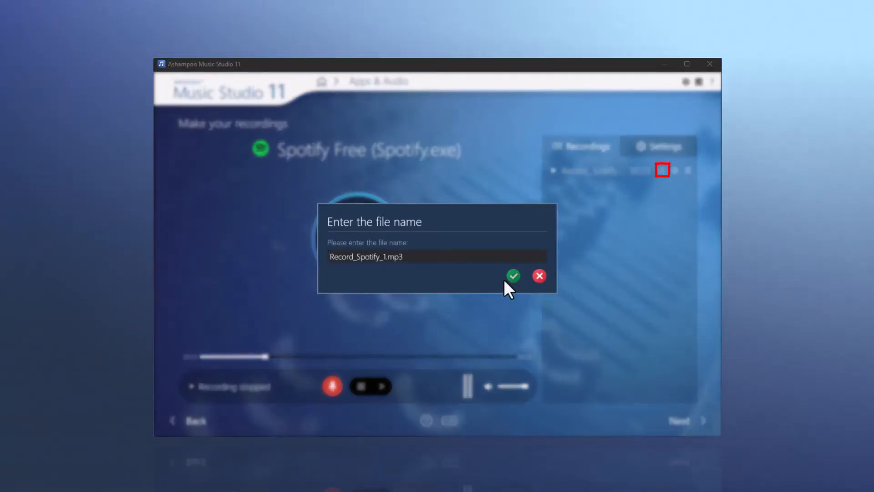
Keep the file name, load the Home of Software image as front cover in Edit Music Tags, and confirm.
click(513, 275)
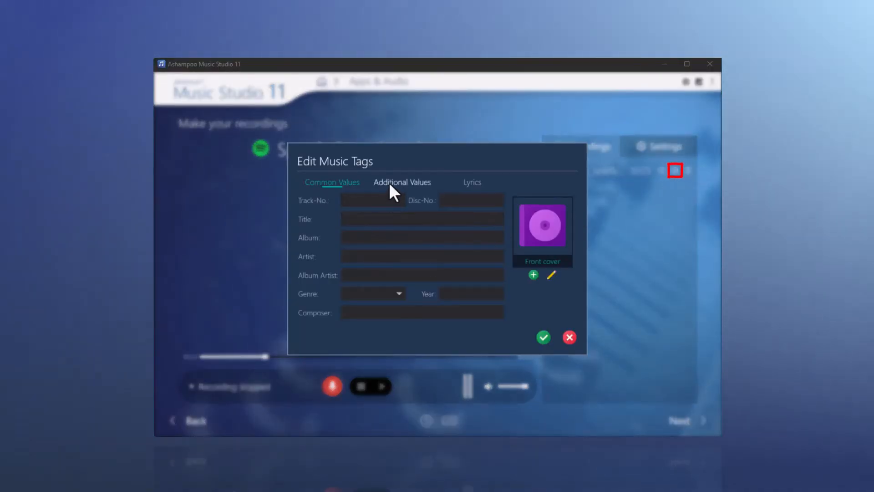
click(472, 182)
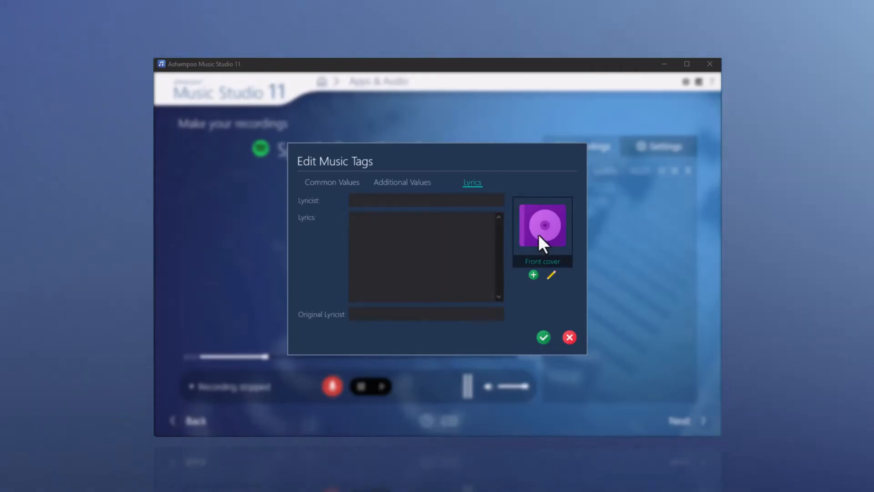
click(542, 225)
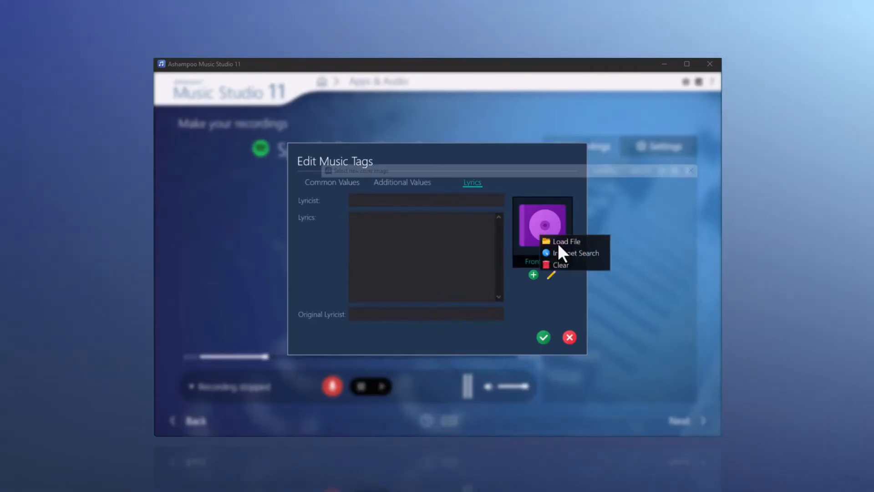
click(565, 241)
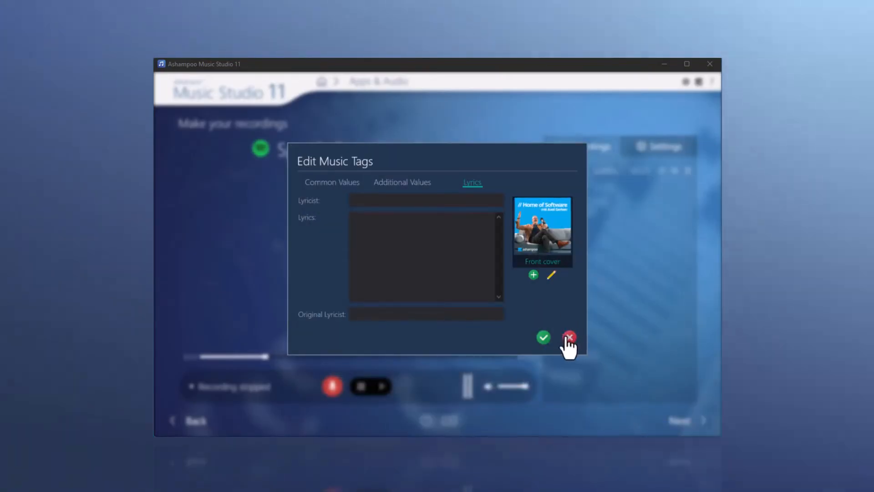
click(569, 337)
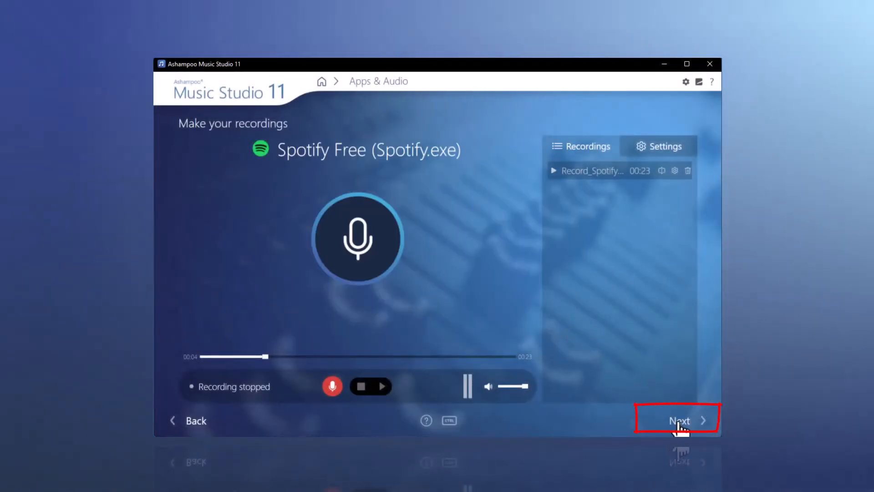
Finish the Spotify recording with Success, return to the main menu, and reopen the Apps & Audio source list.
click(677, 419)
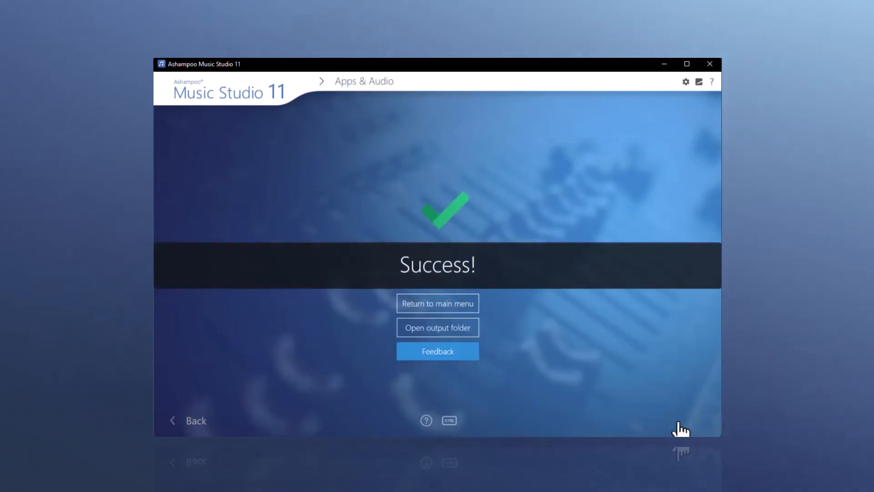
click(437, 302)
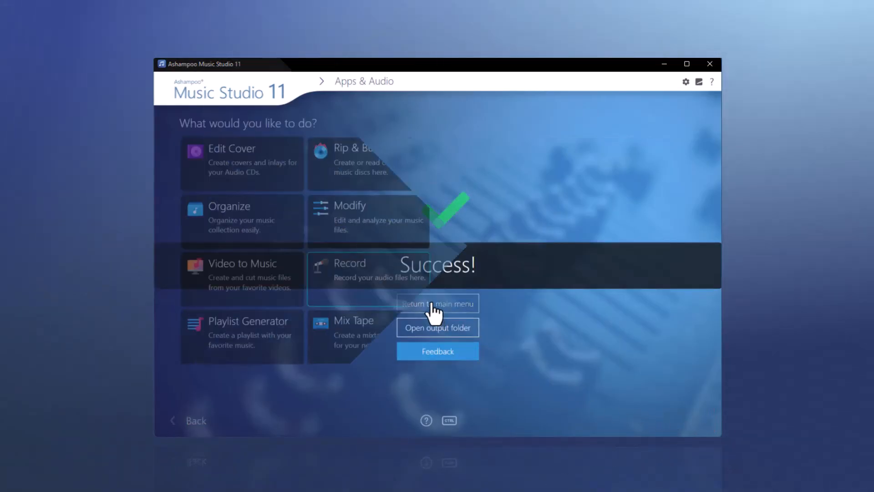
click(438, 303)
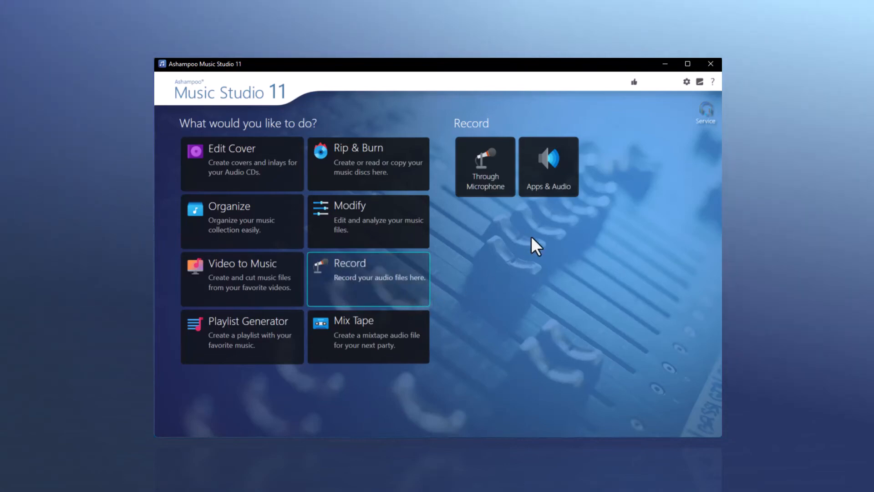
click(548, 165)
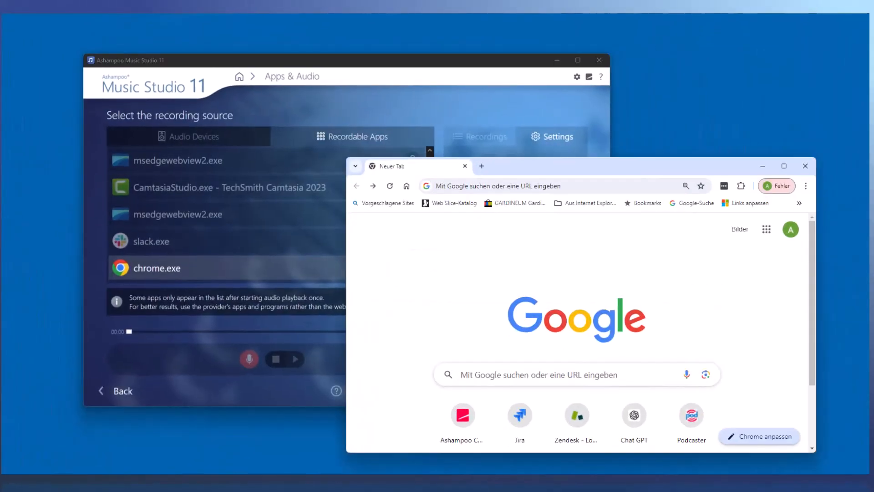
Go to youtube.com/ashampoo in Chrome and open the WinOptimizer 27 video.
text(youtube.com/ashampoo)
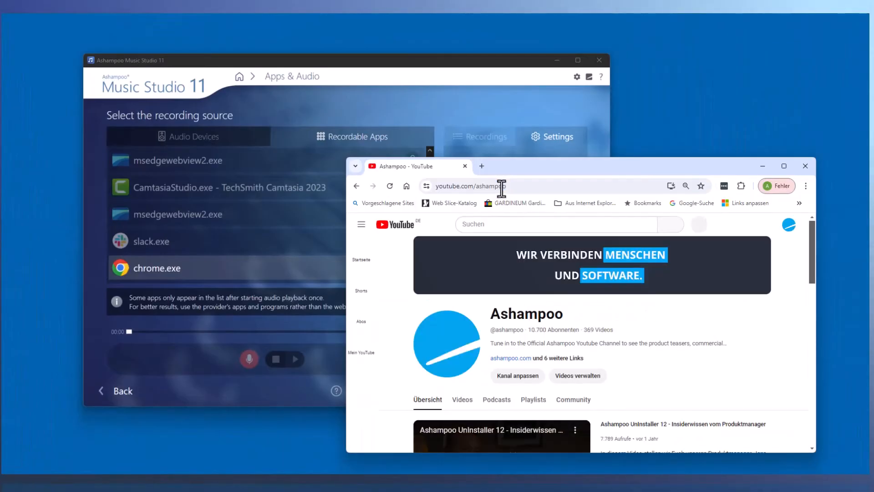
click(501, 435)
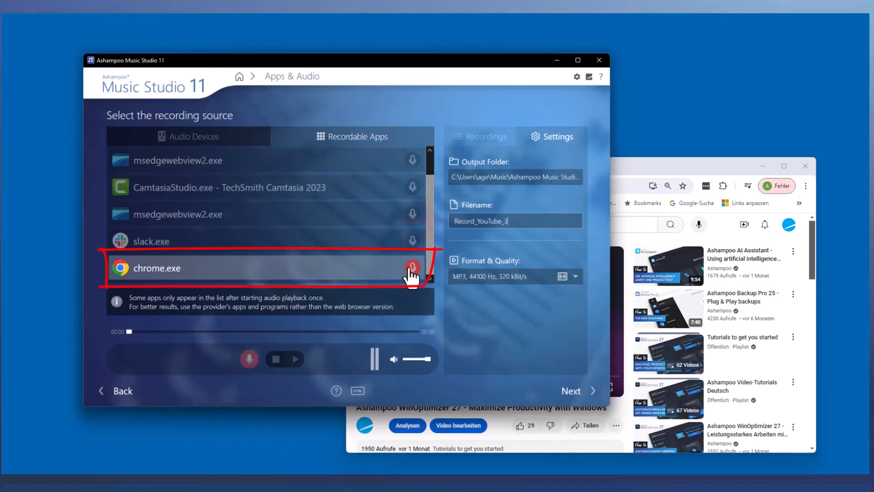
Record from chrome.exe and play the WinOptimizer video so its sound is captured.
click(411, 267)
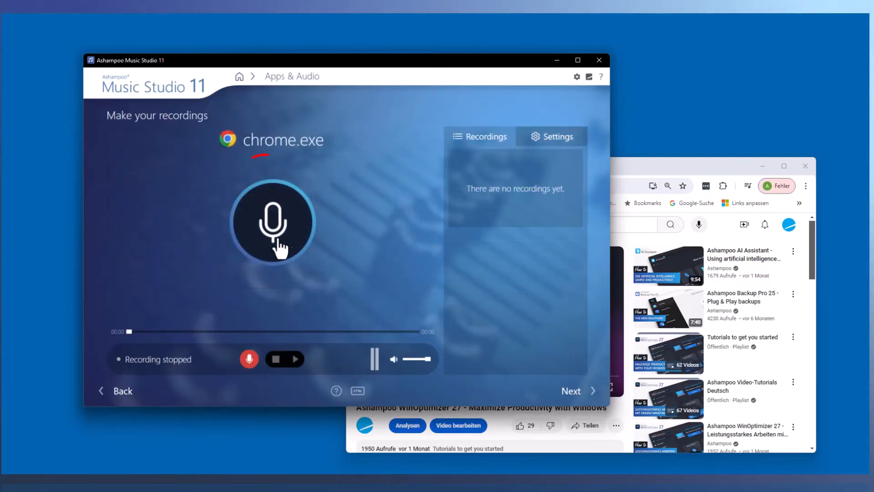
click(272, 220)
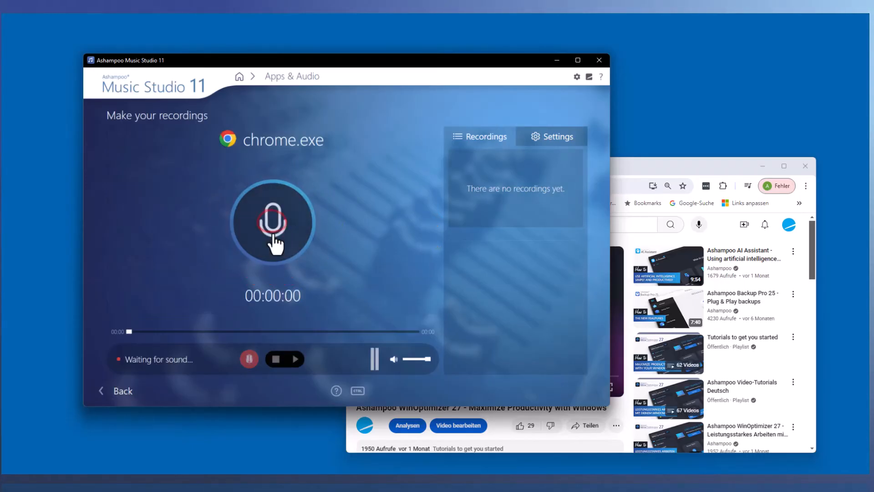
click(272, 222)
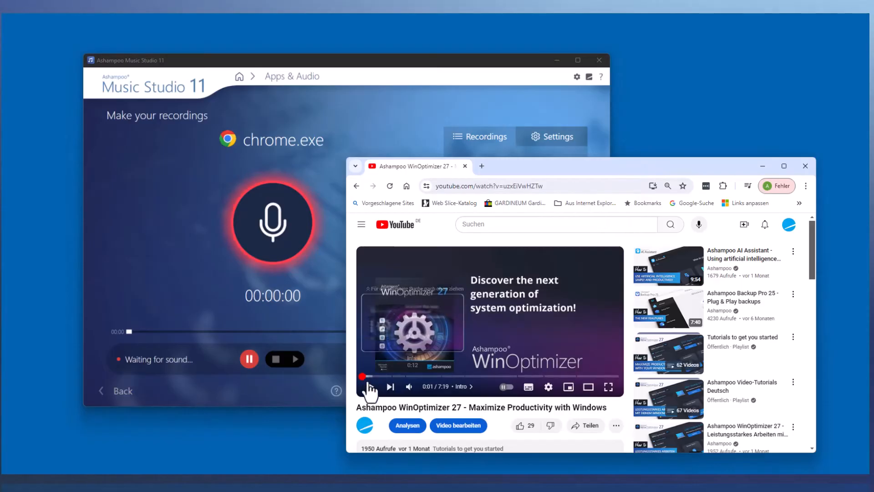
click(371, 386)
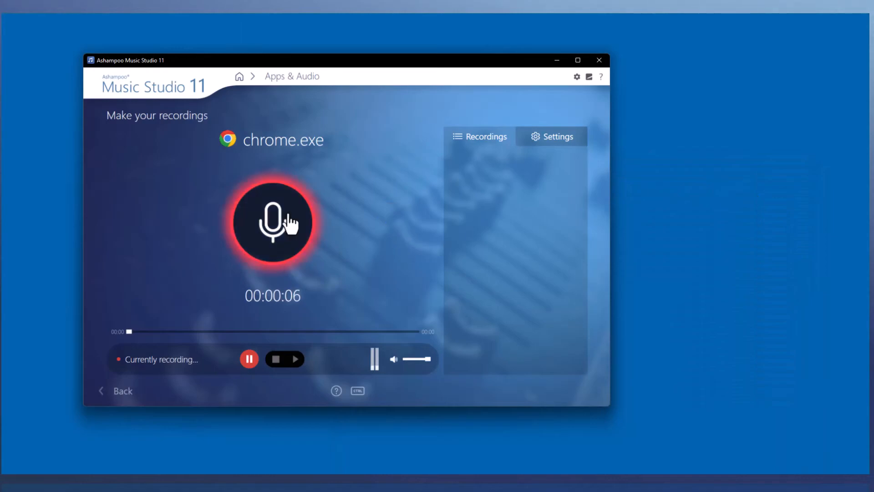
Stop after about 5 seconds and save the YouTube recording, ending at the main menu.
click(272, 220)
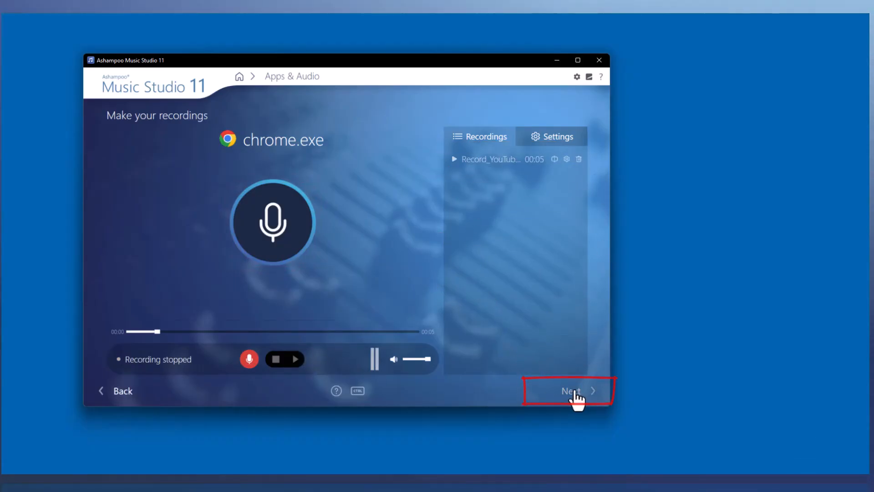
click(570, 390)
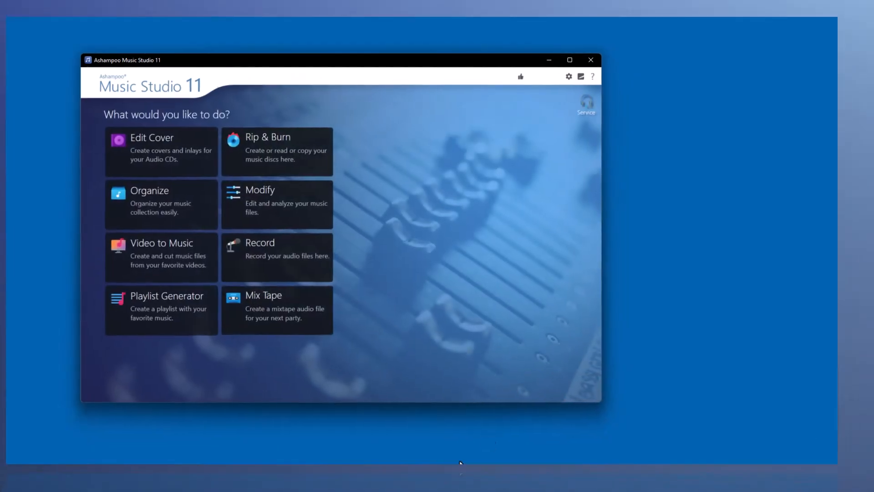